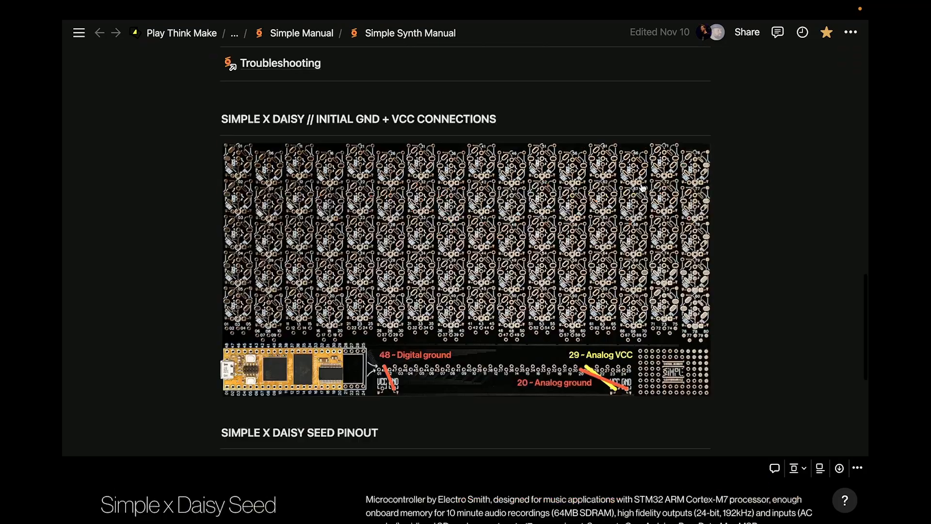
scroll(up, 3)
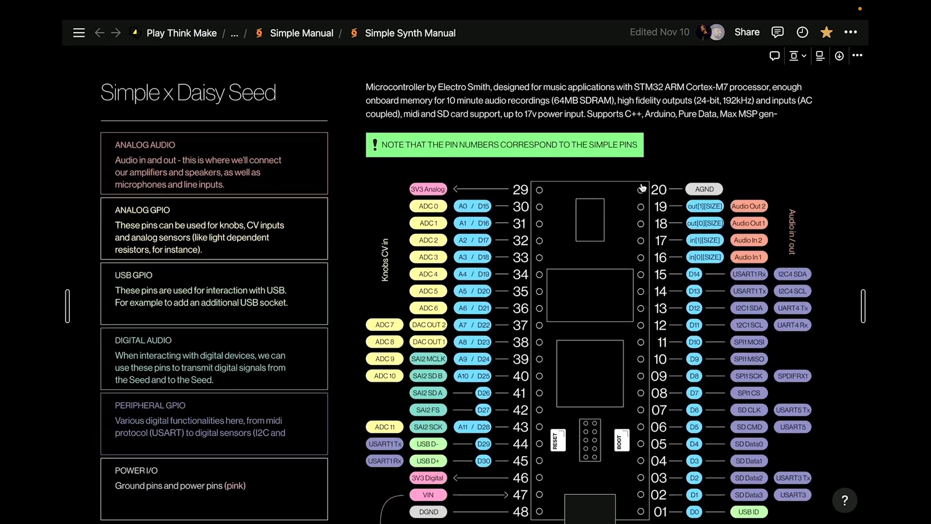
scroll(down, 3)
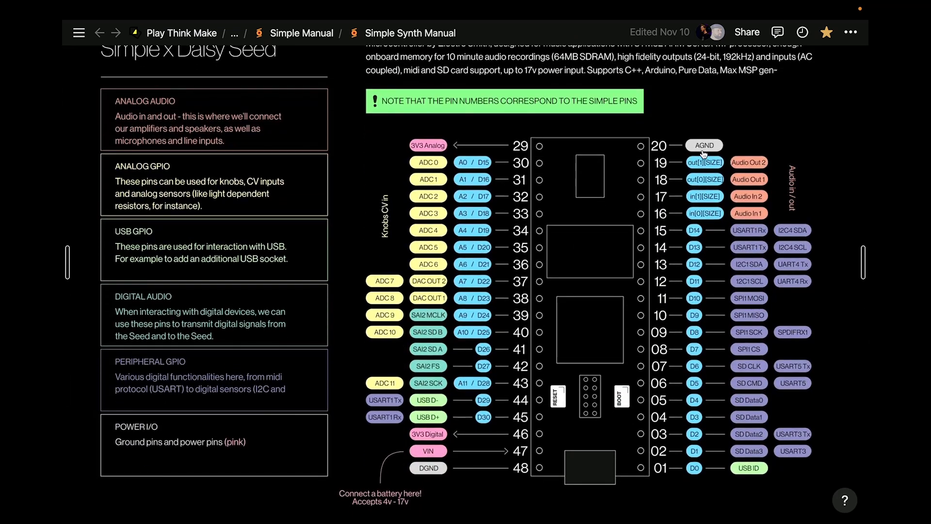
mouse_move(469, 474)
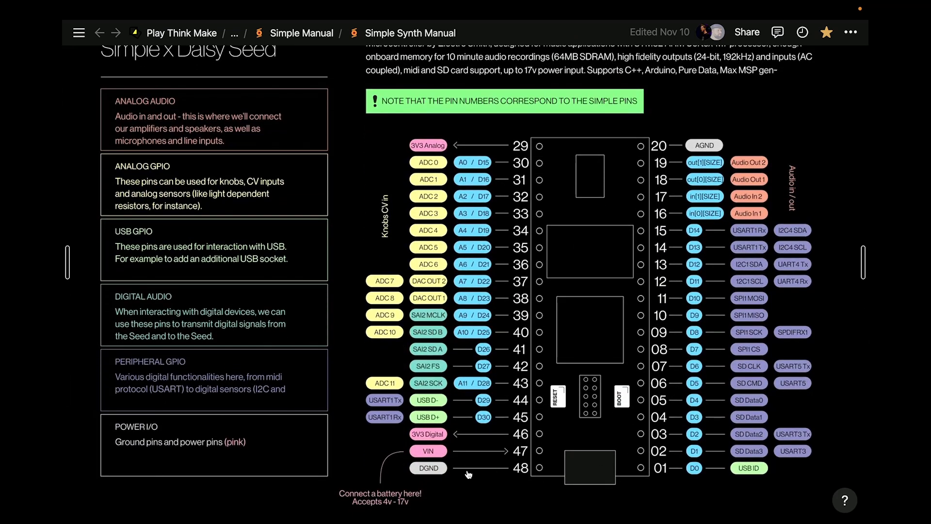
mouse_move(421, 475)
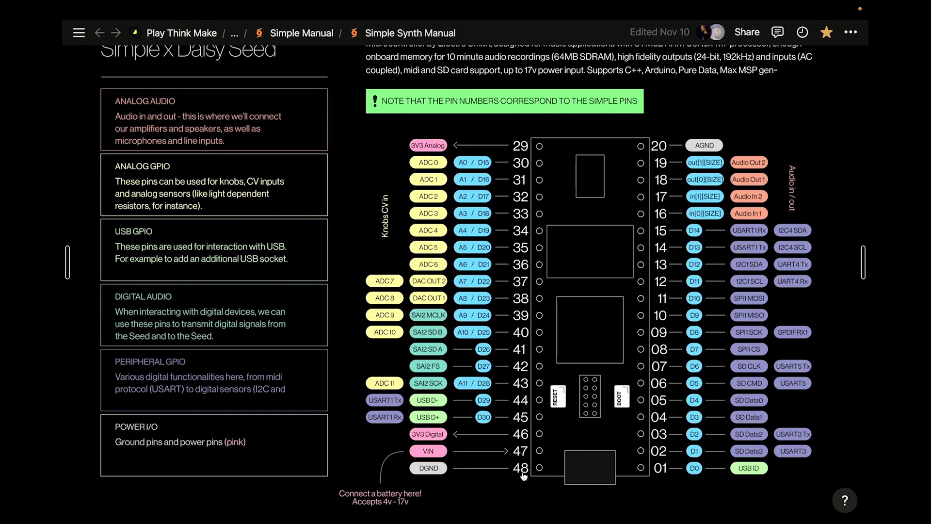
mouse_move(703, 149)
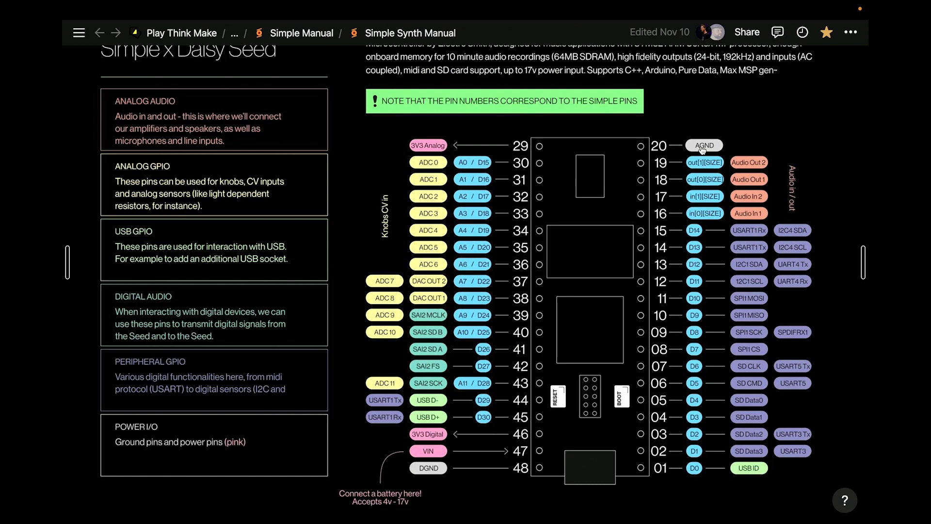
mouse_move(667, 154)
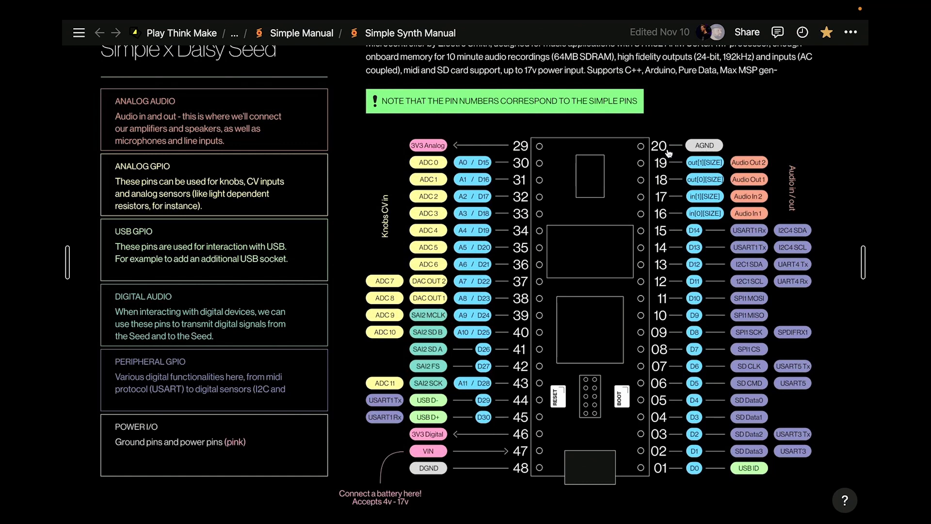
mouse_move(419, 154)
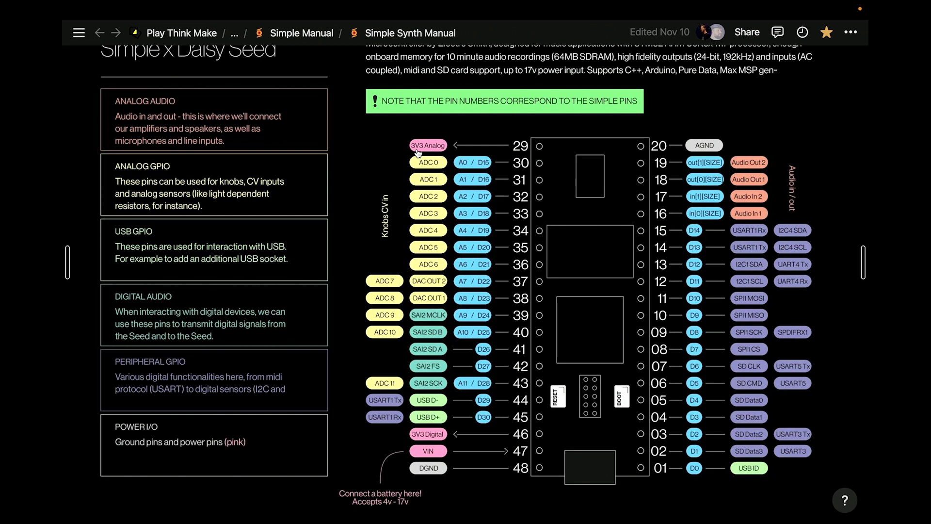
mouse_move(506, 148)
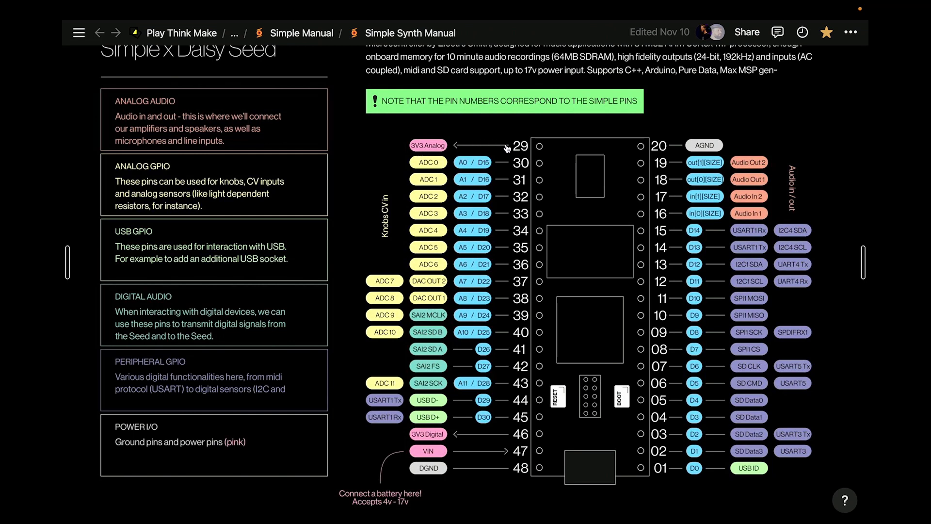
mouse_move(522, 153)
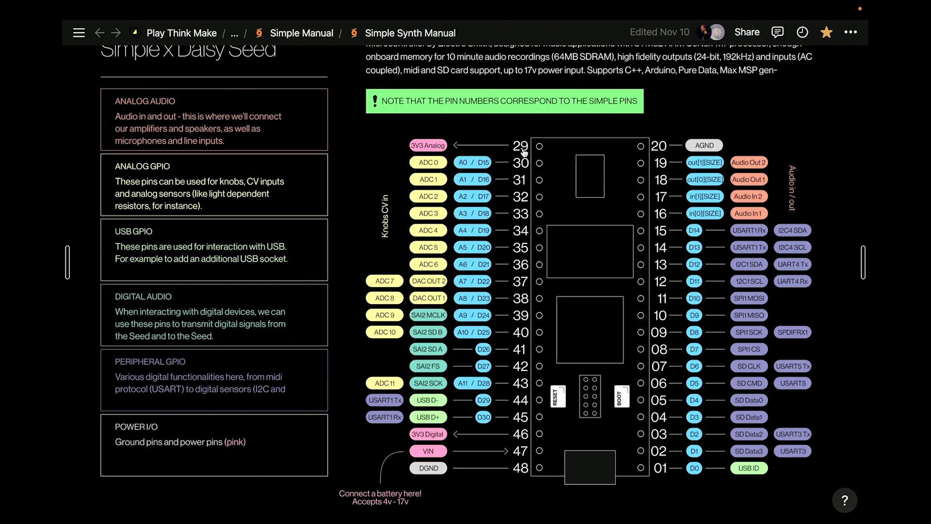